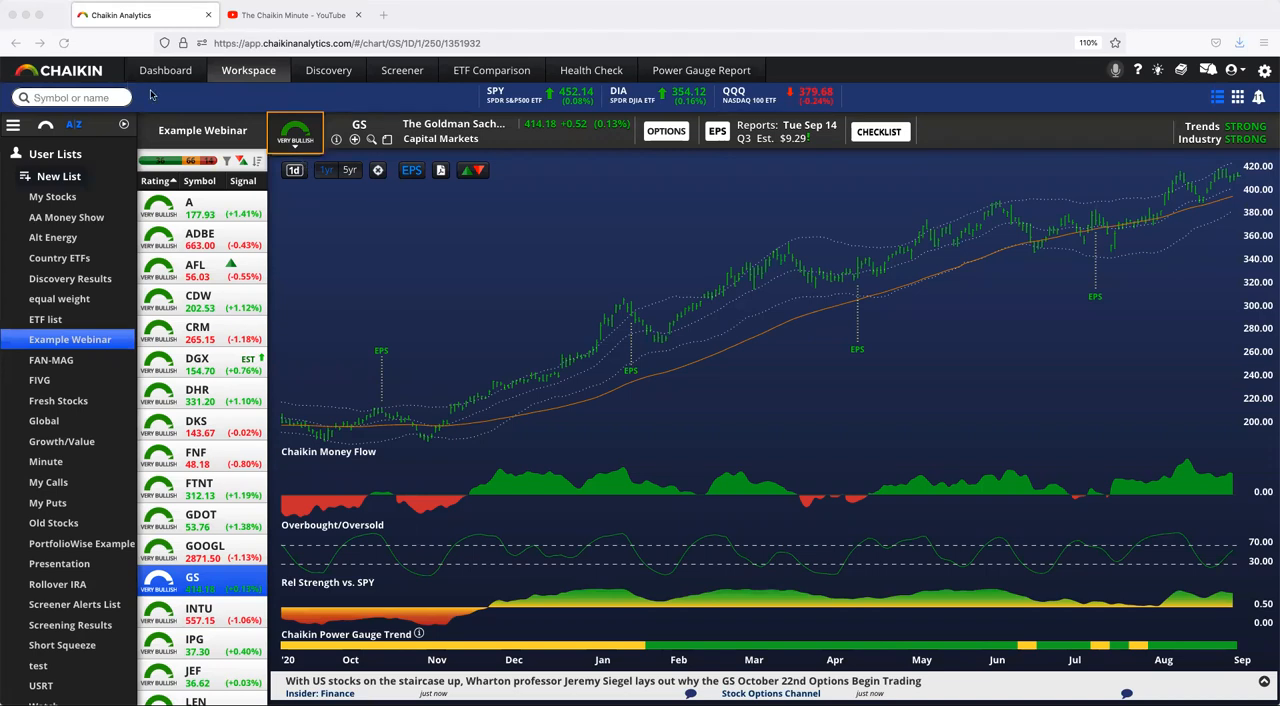
mouse_move(296, 136)
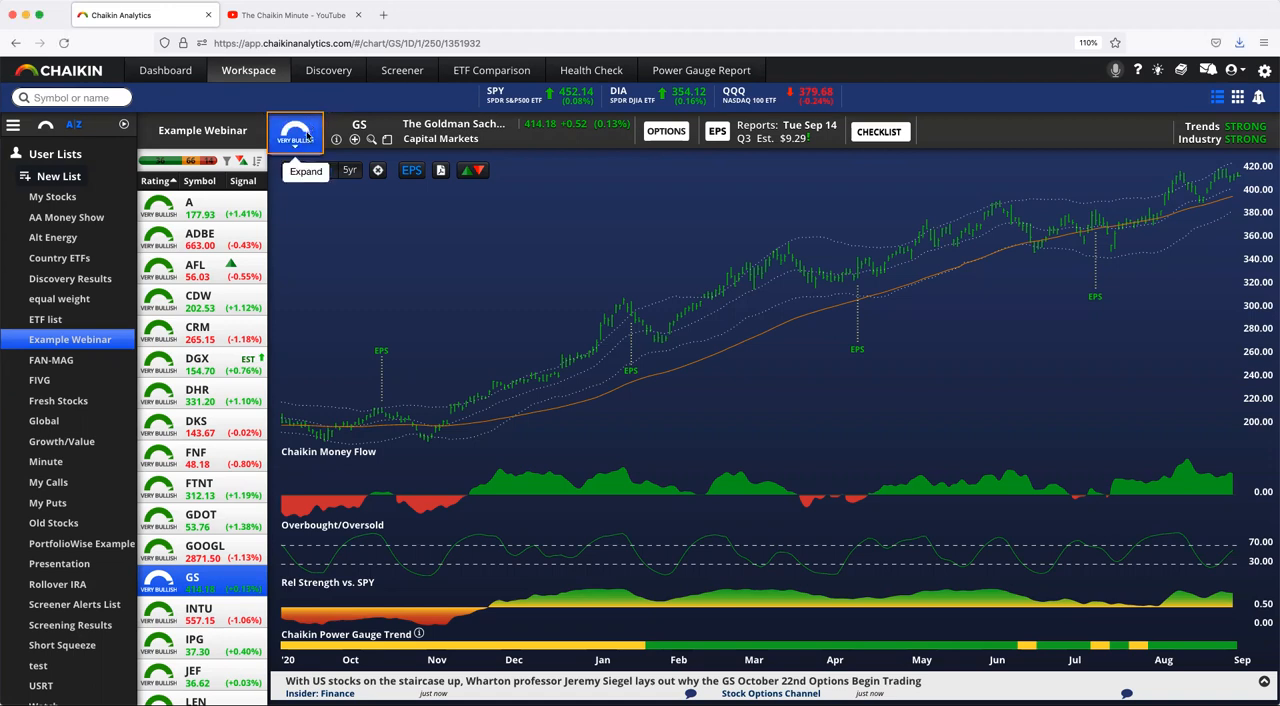
- Expand Goldman Sachs' Power Gauge to show its Very Bullish rating, factor scores and fundamentals
left_click(296, 136)
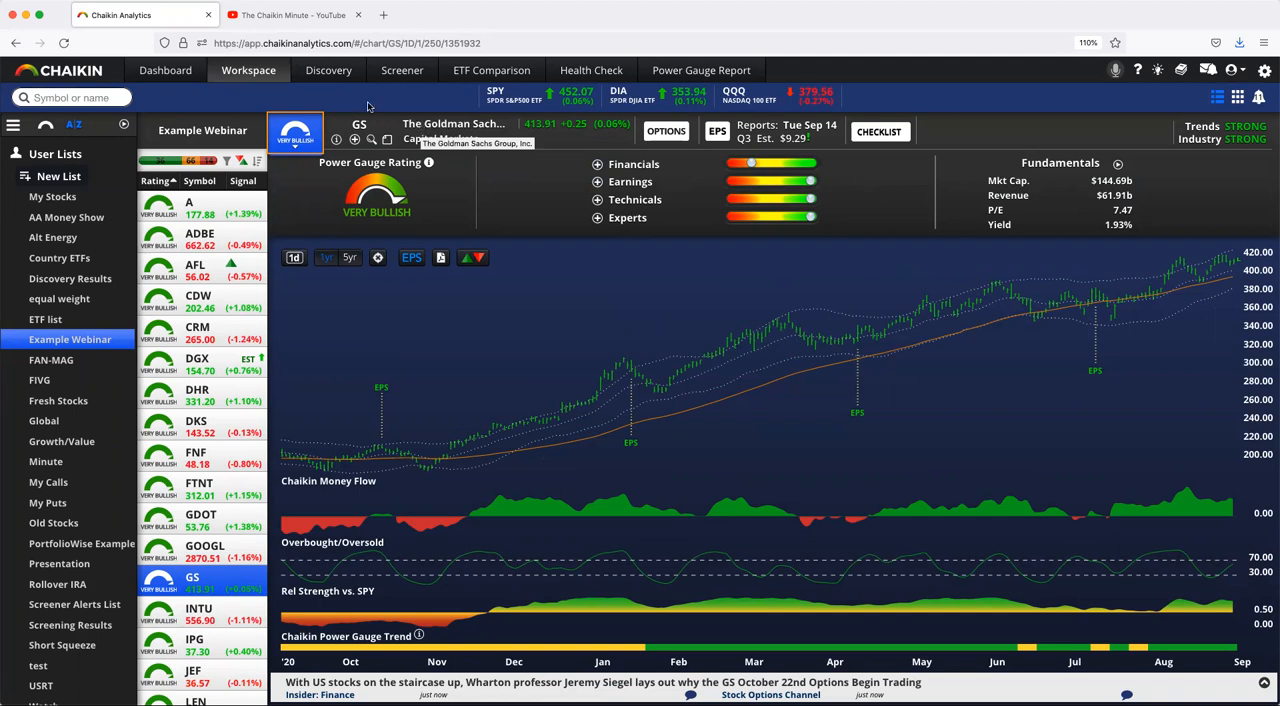
mouse_move(296, 140)
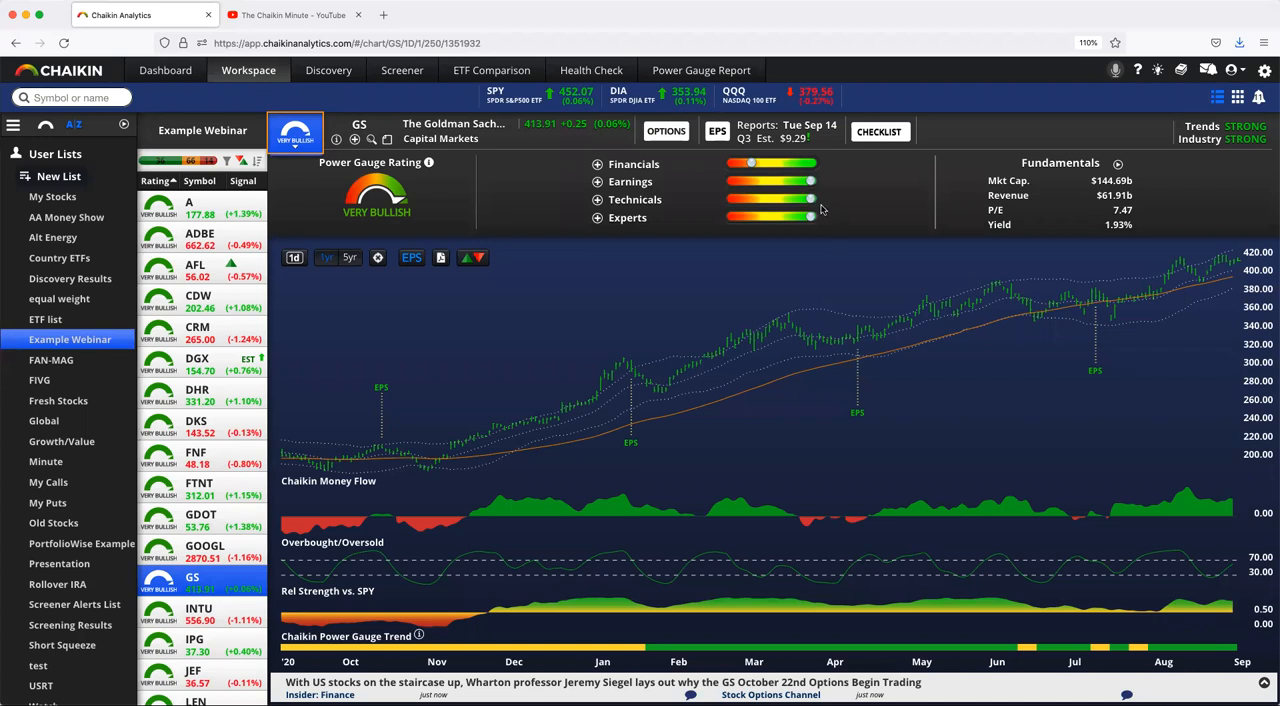
mouse_move(810, 218)
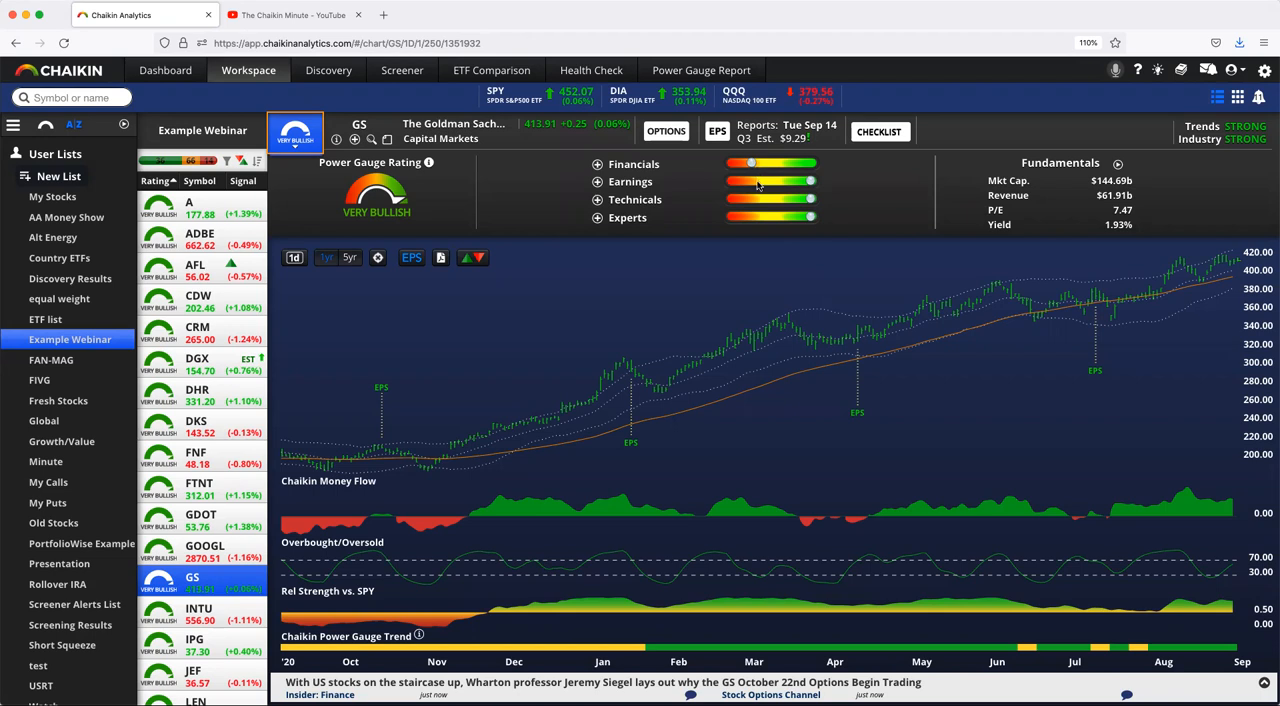
mouse_move(688, 236)
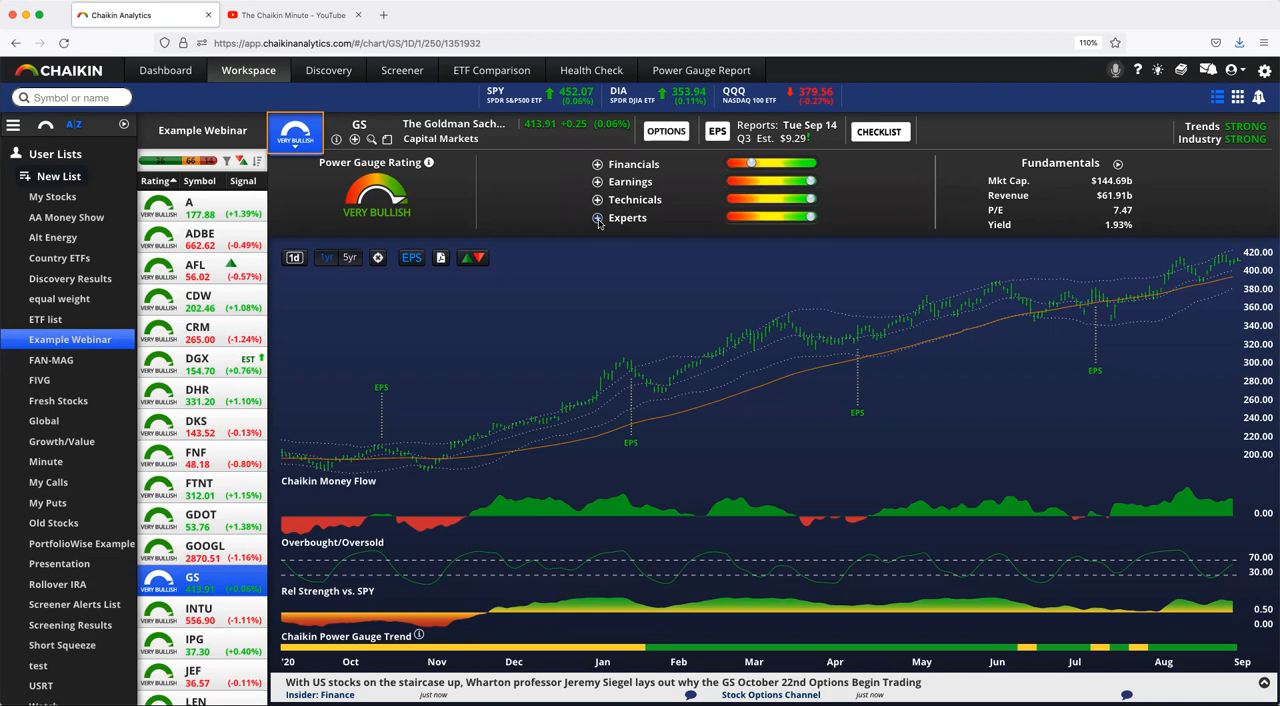
- Show Goldman Sachs' Experts factors: estimate trend, short interest, insider activity, analyst rating, industry strength
left_click(596, 218)
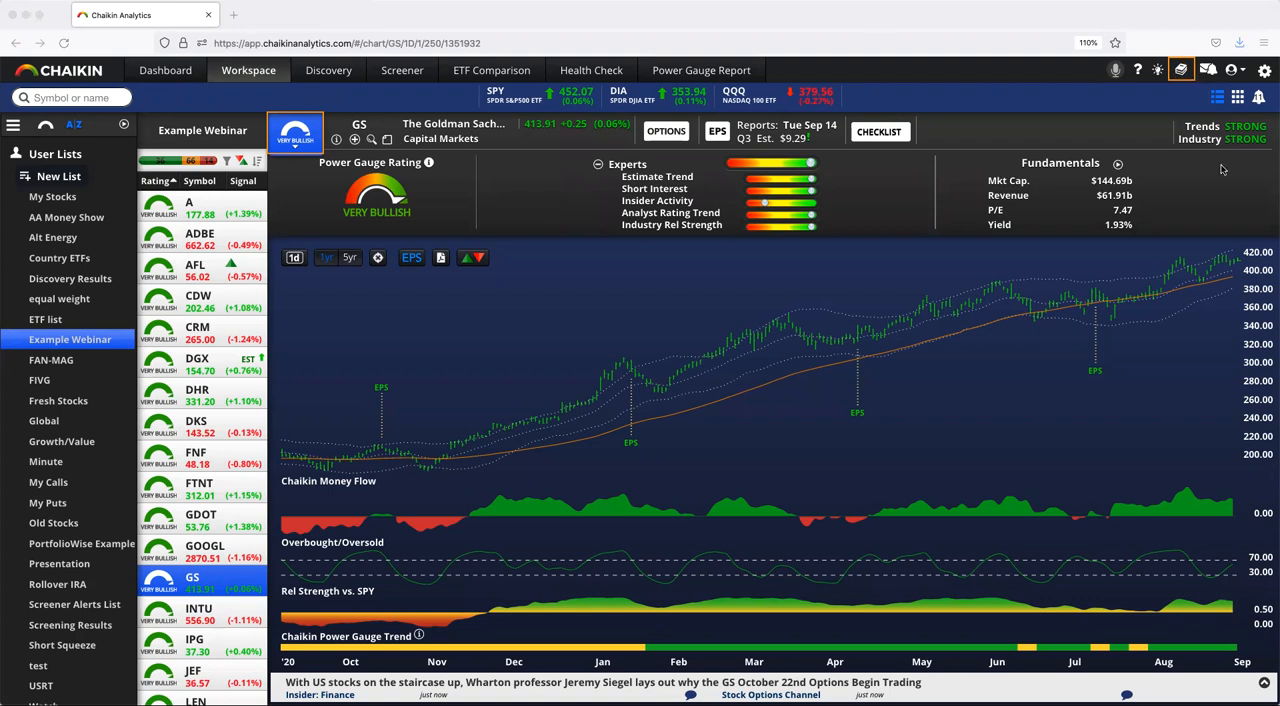
- Bring up the User's Guide from the help menu and scroll to its Chaikin Power Gauge articles
left_click(1180, 70)
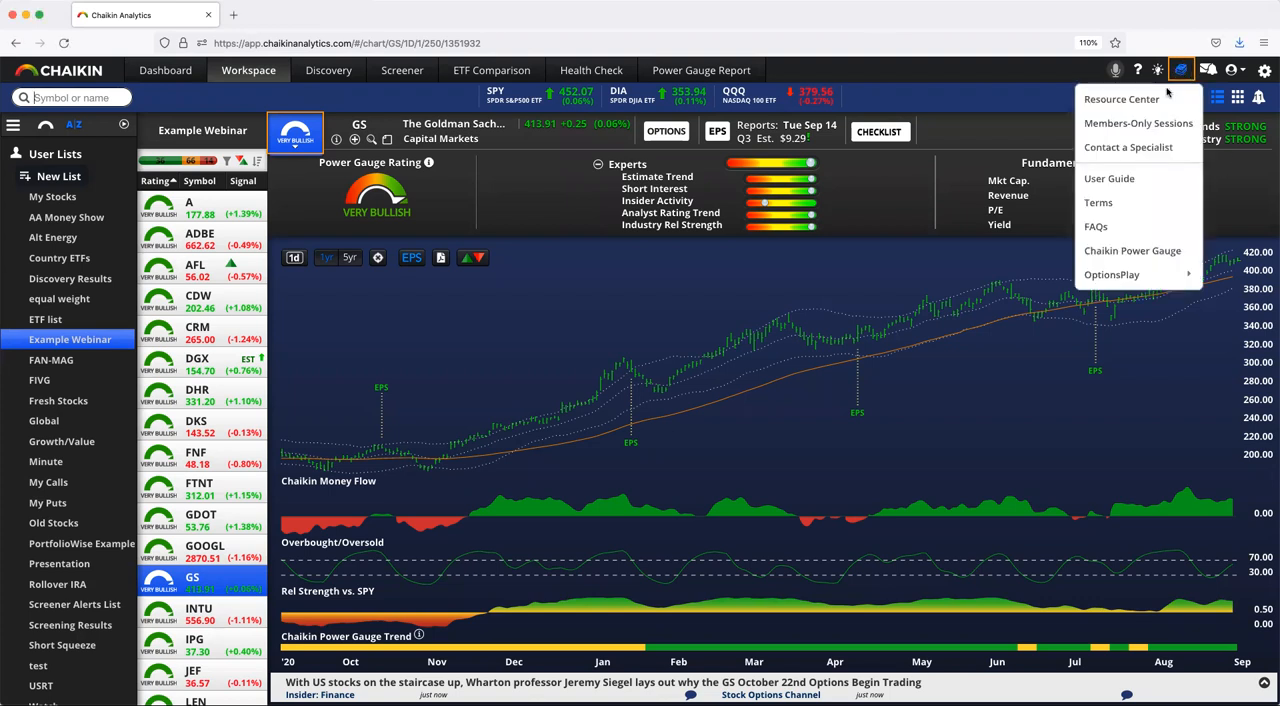
mouse_move(1108, 178)
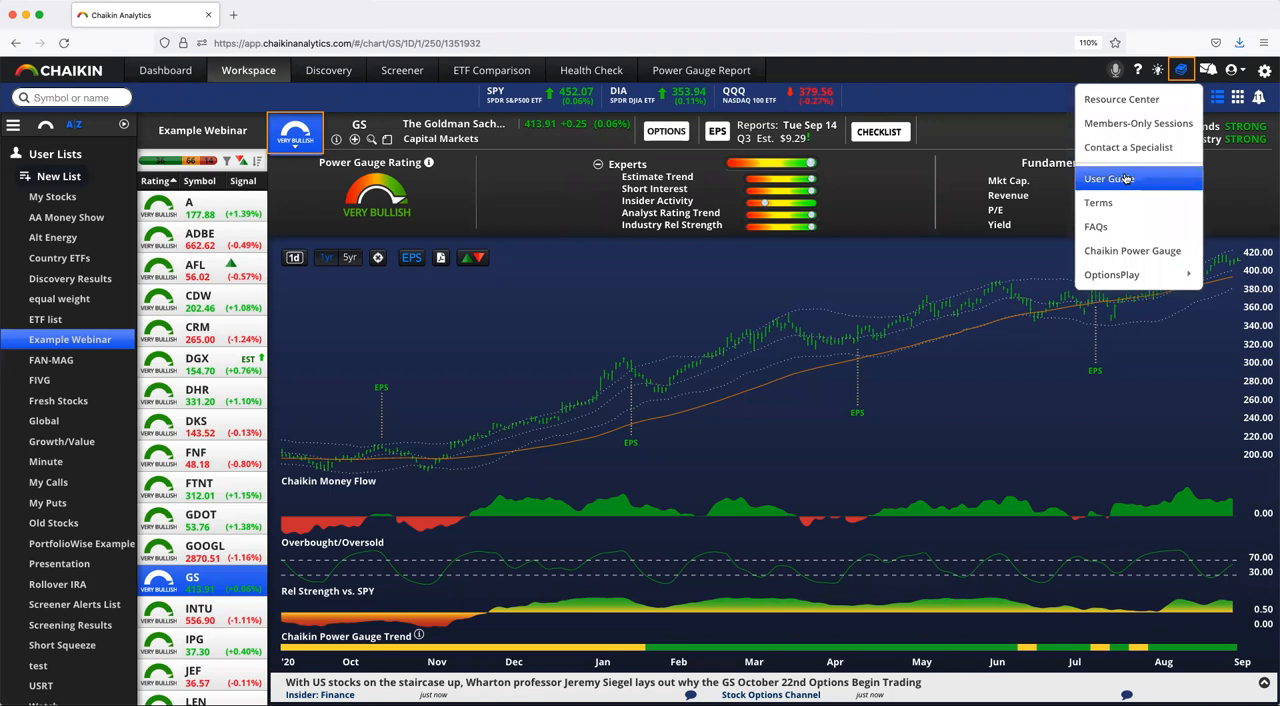
left_click(1108, 178)
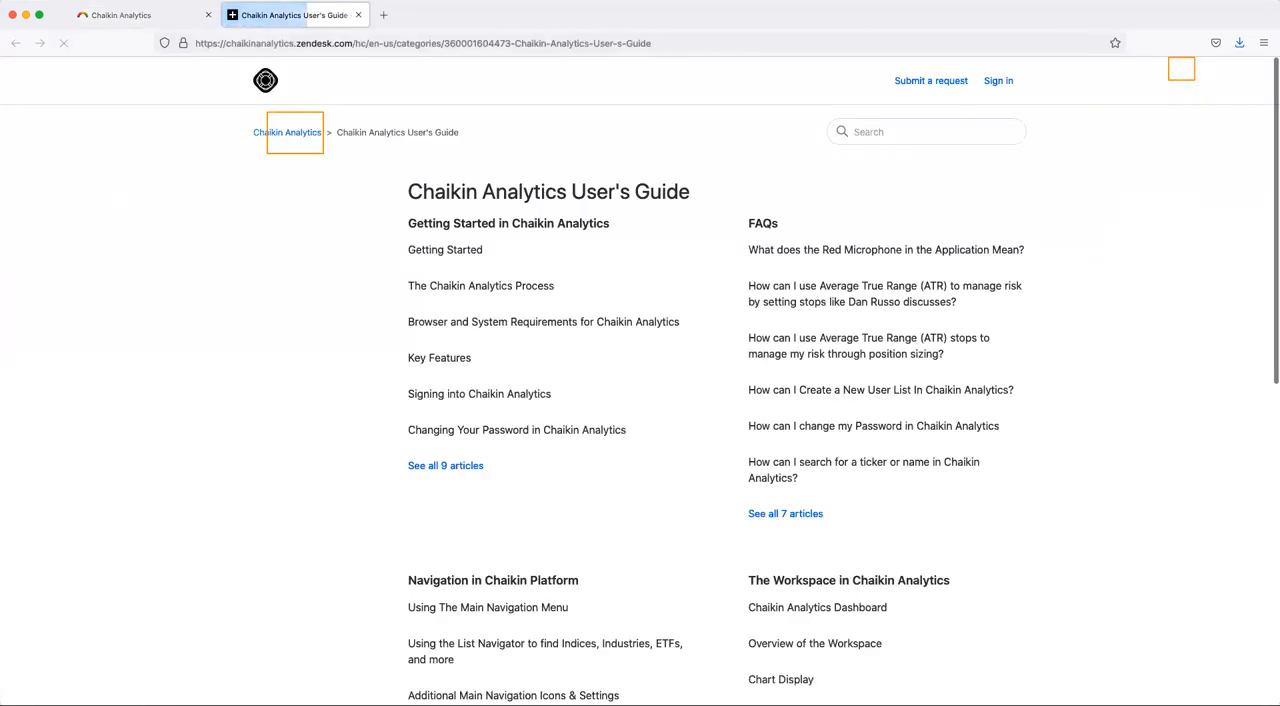
scroll("down", 3)
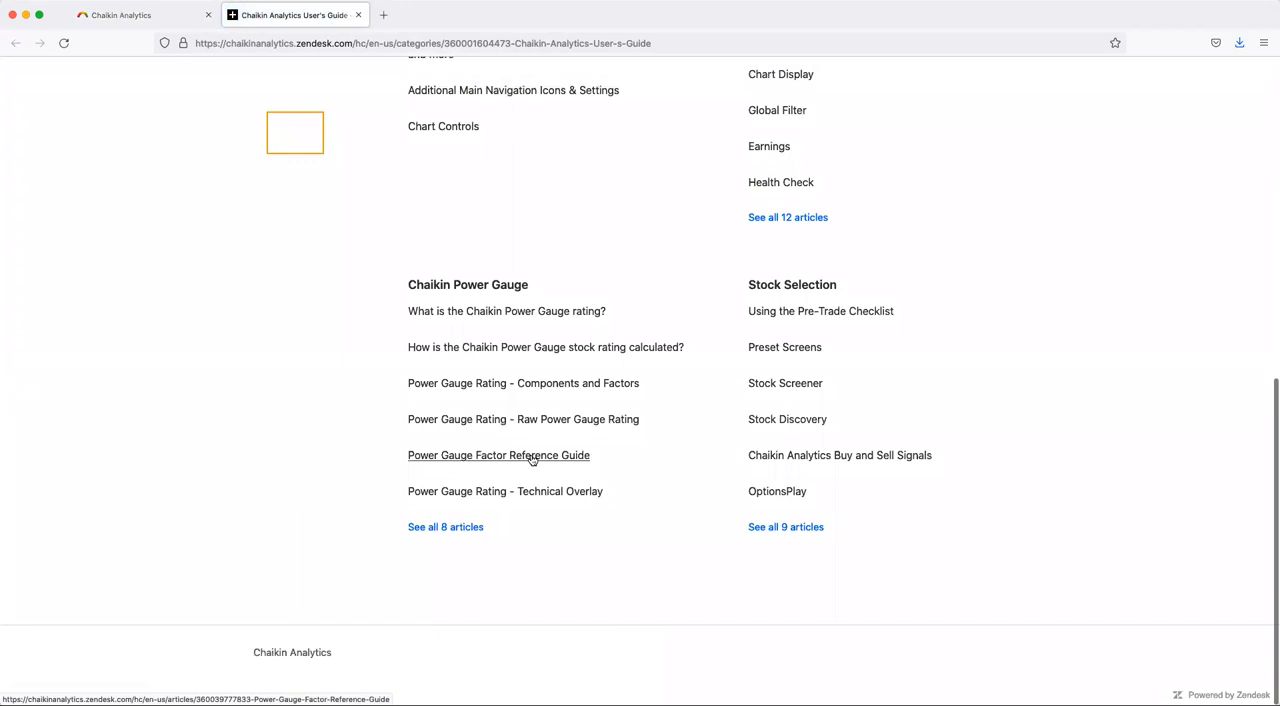
- Read the Power Gauge Factor Reference Guide's factor definitions down to the Experts table
left_click(498, 456)
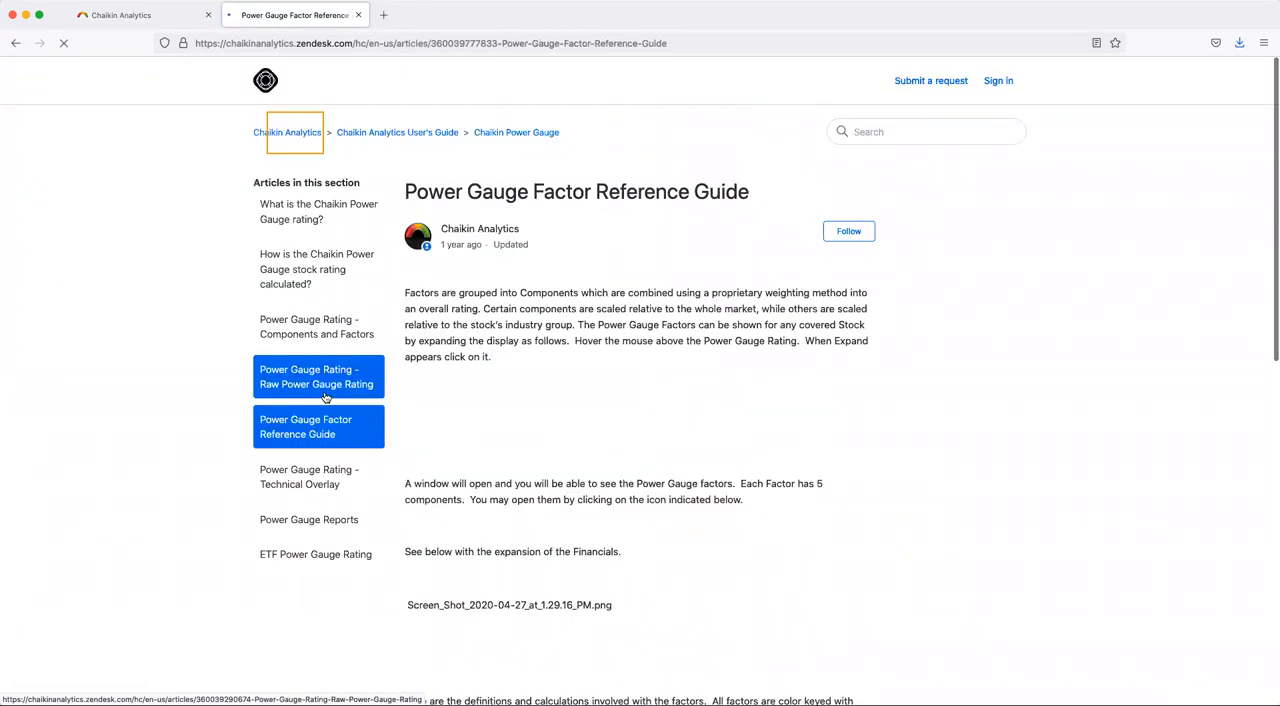
scroll("down", 3)
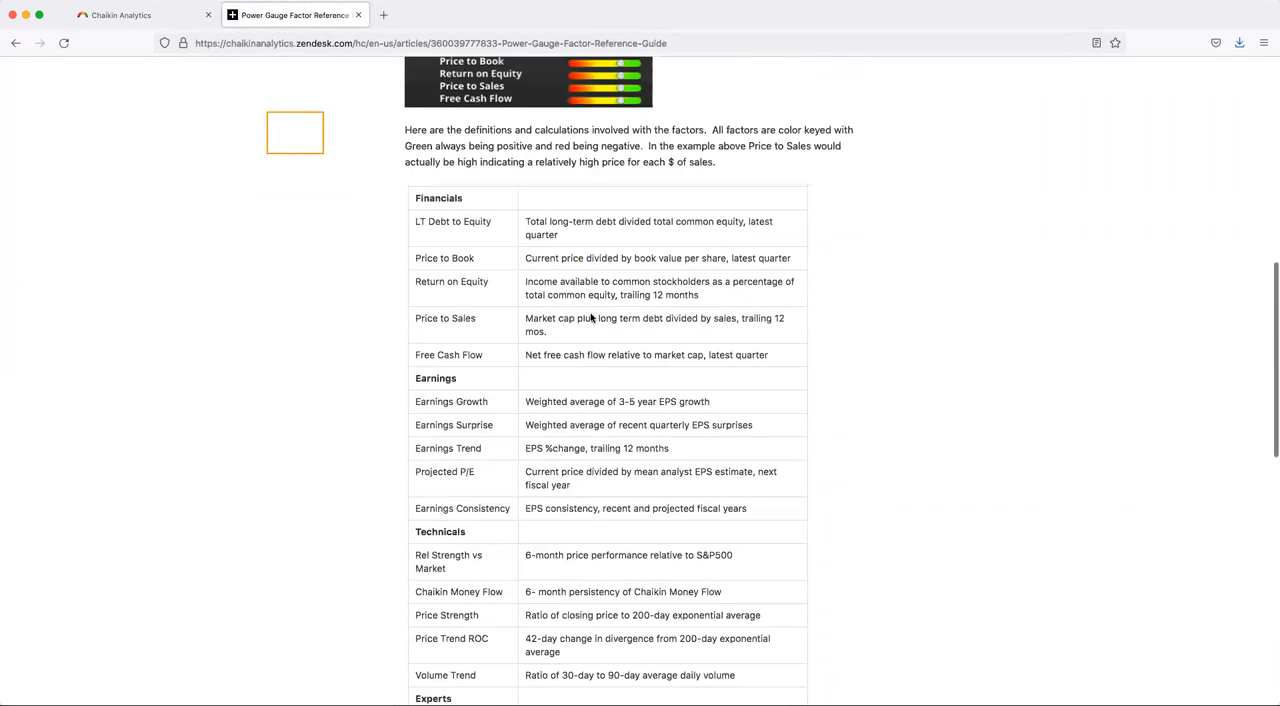
scroll("down", 3)
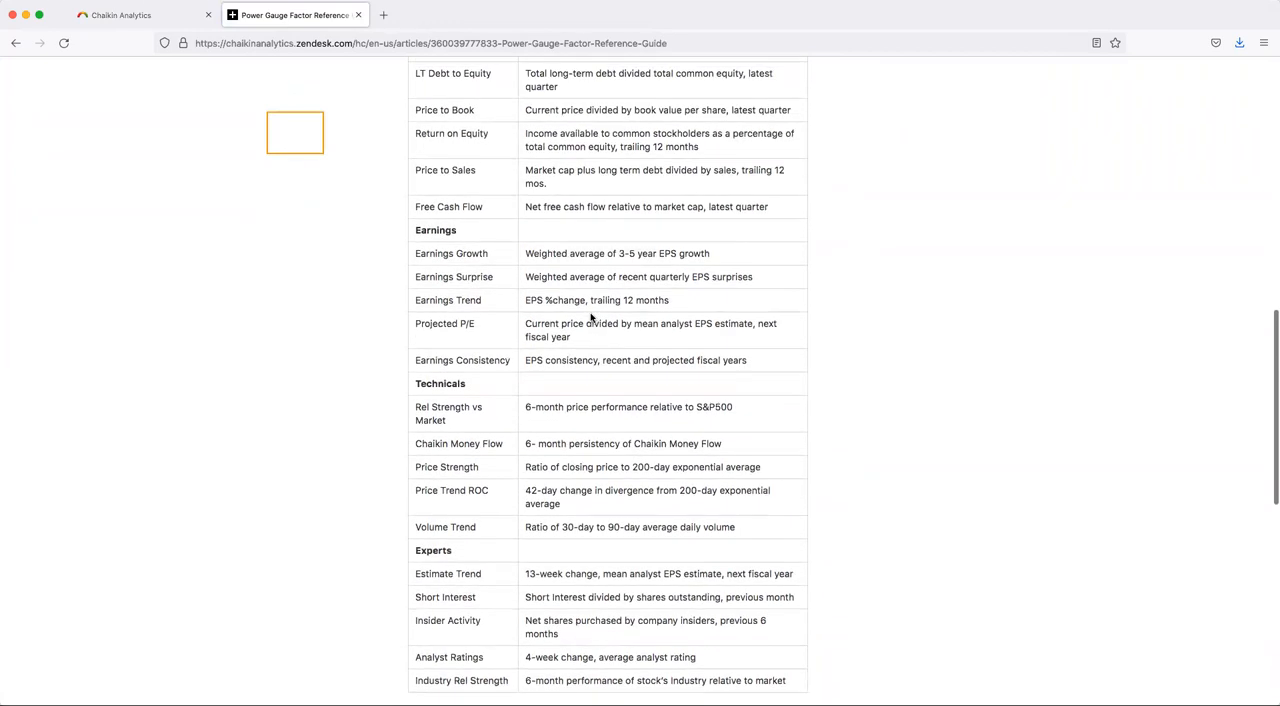
scroll("down", 3)
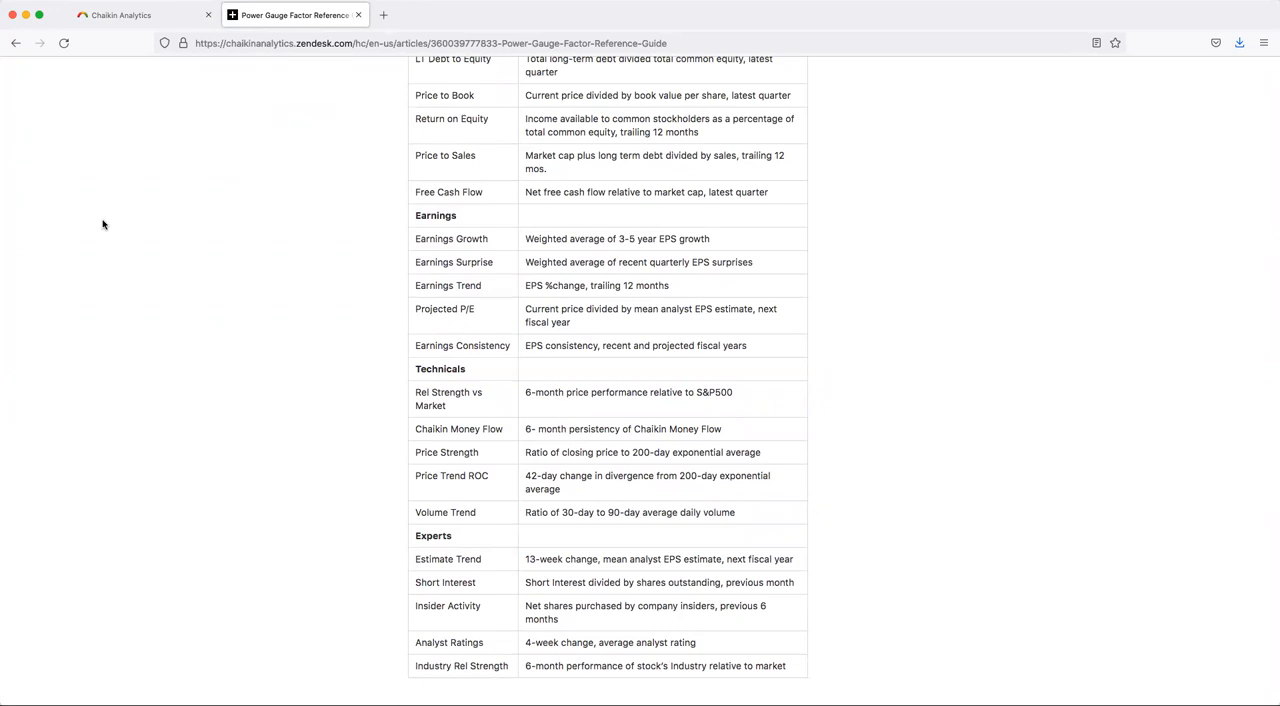
scroll("down", 3)
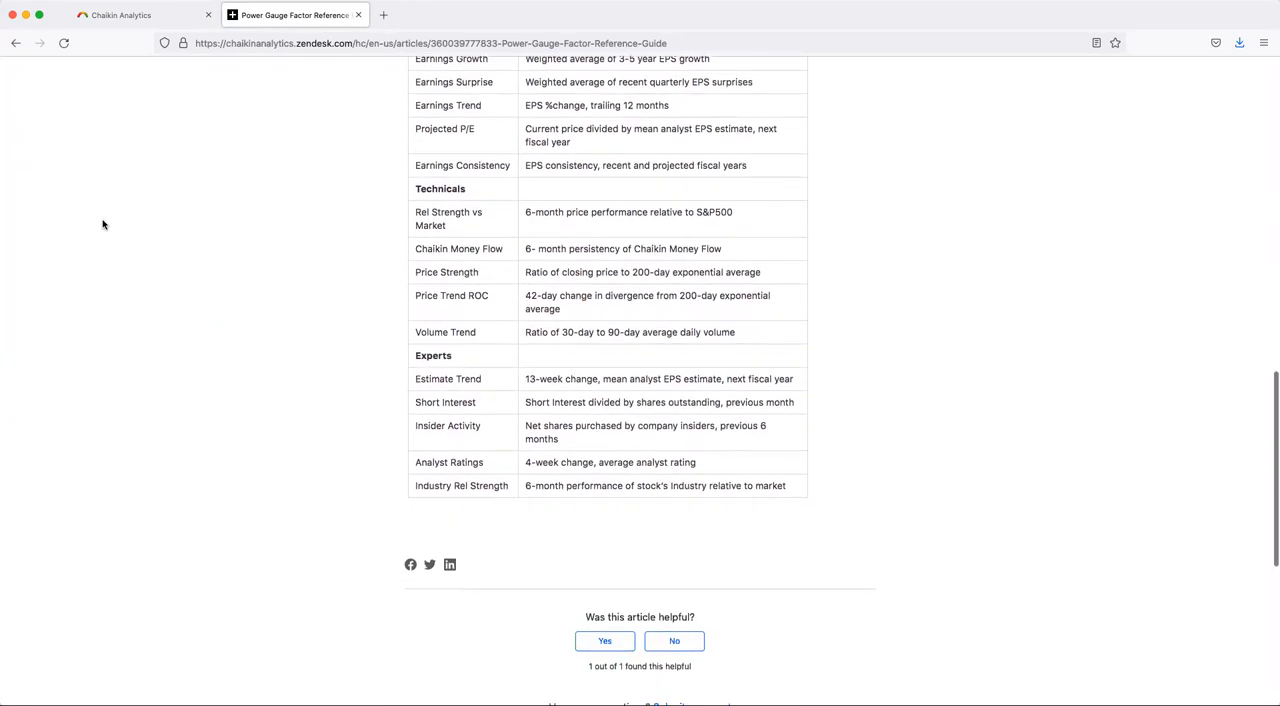
scroll("down", 3)
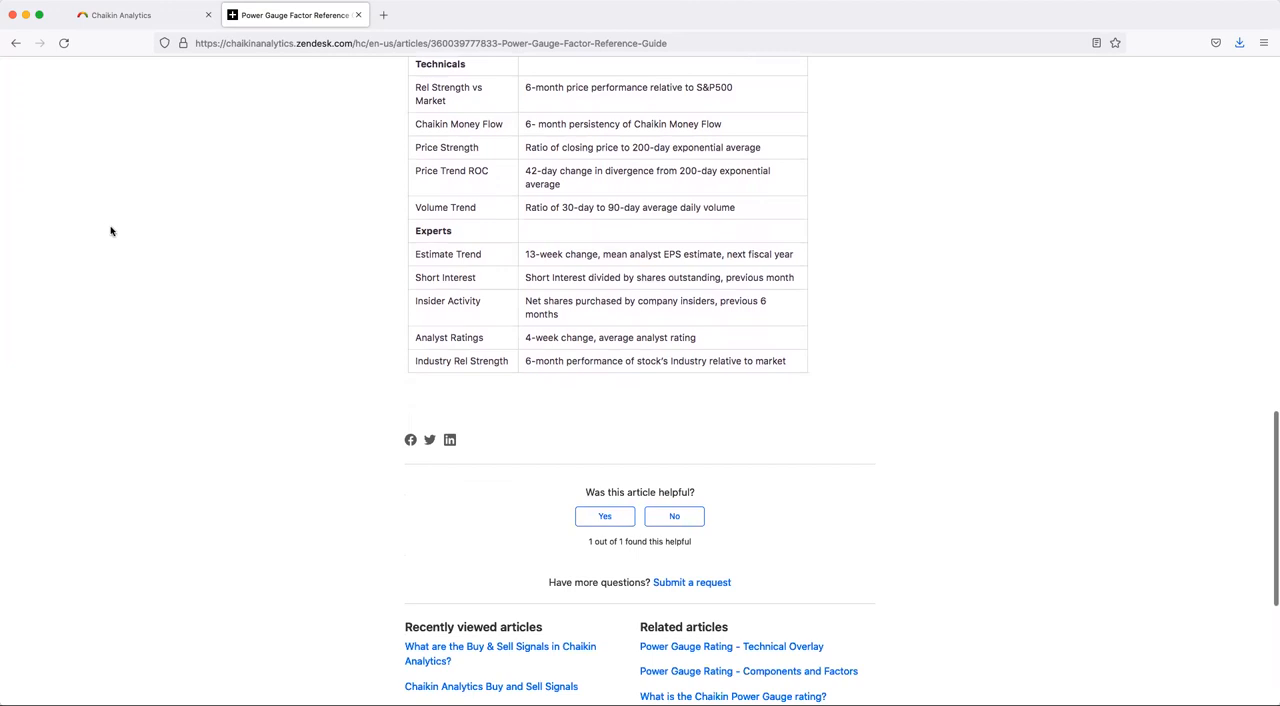
scroll("down", 3)
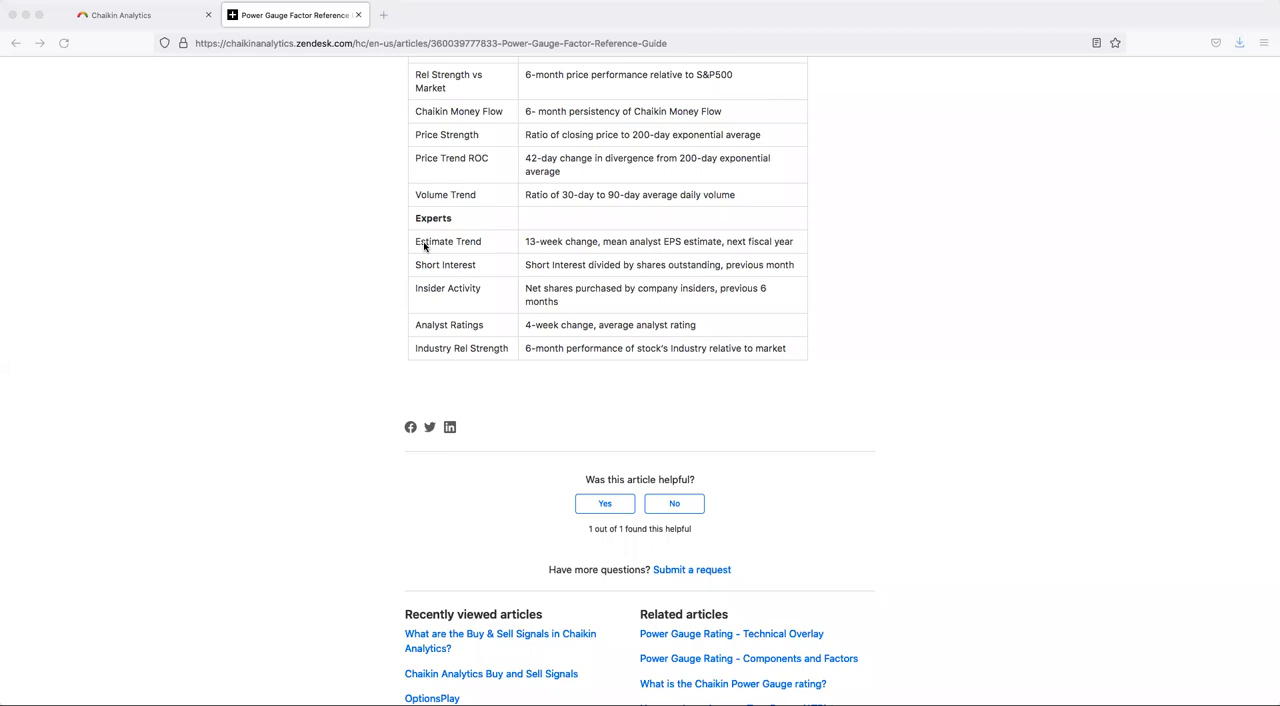
mouse_move(424, 250)
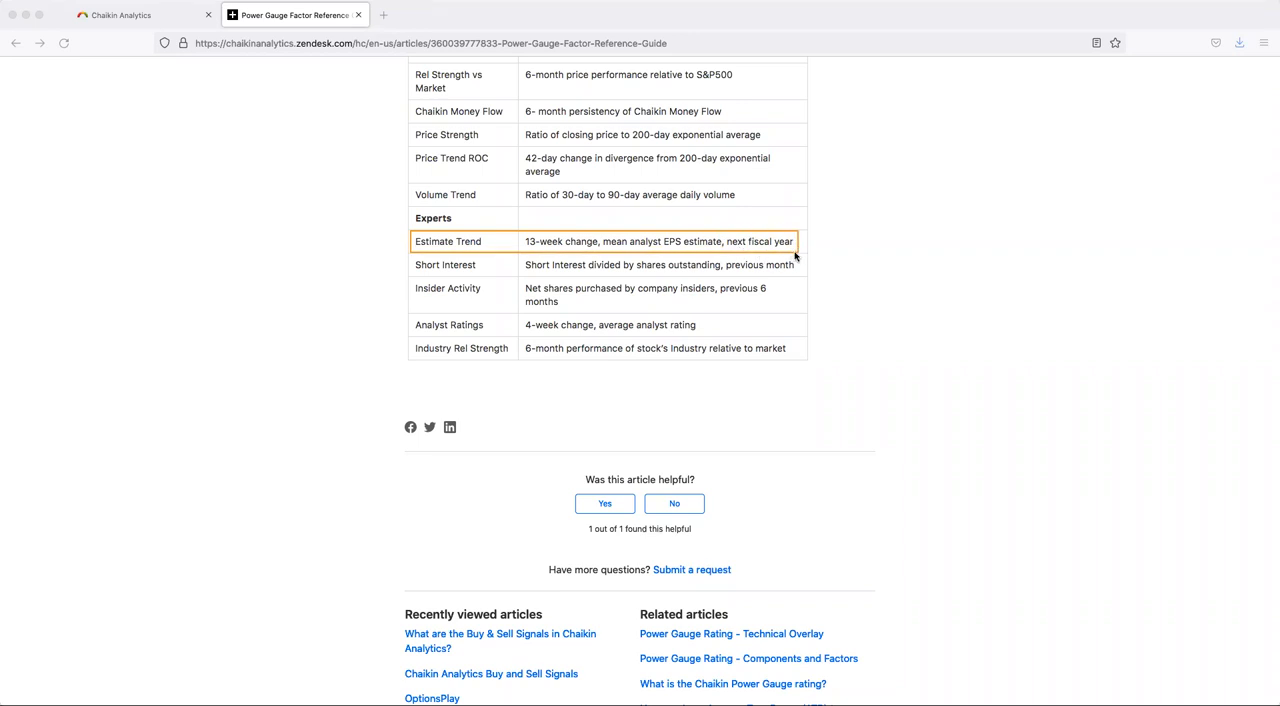
mouse_move(820, 230)
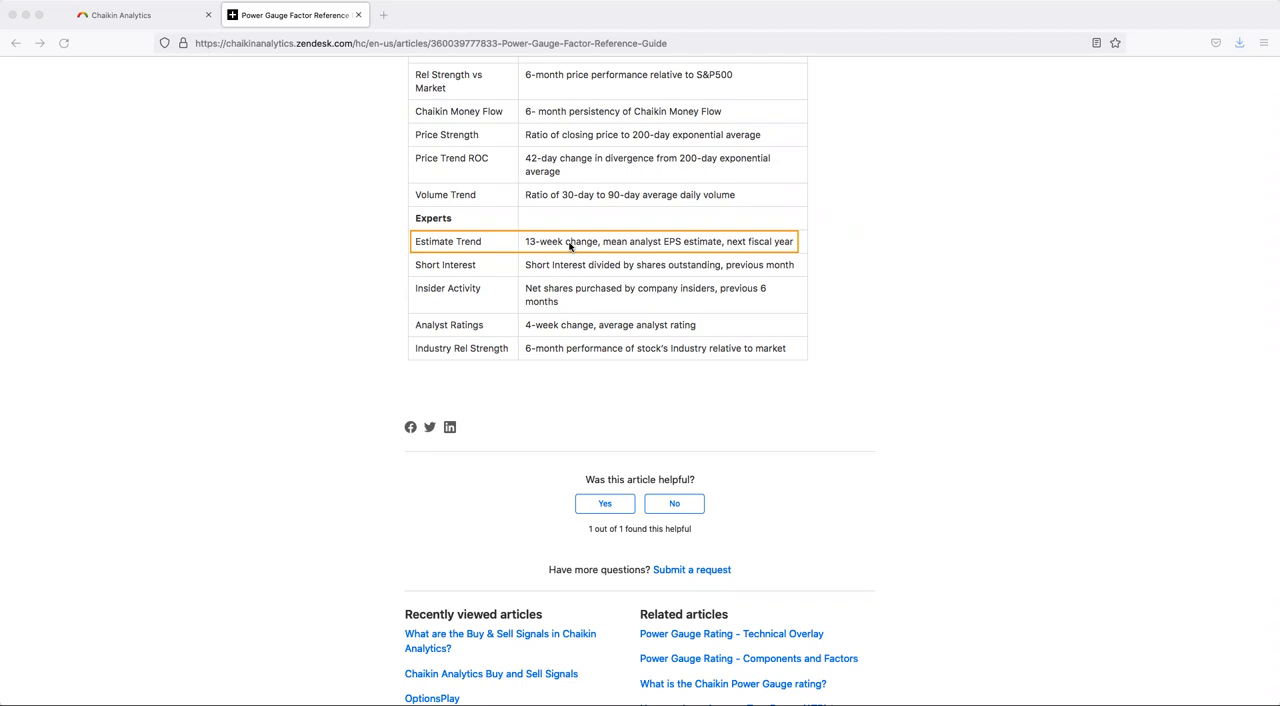
mouse_move(564, 244)
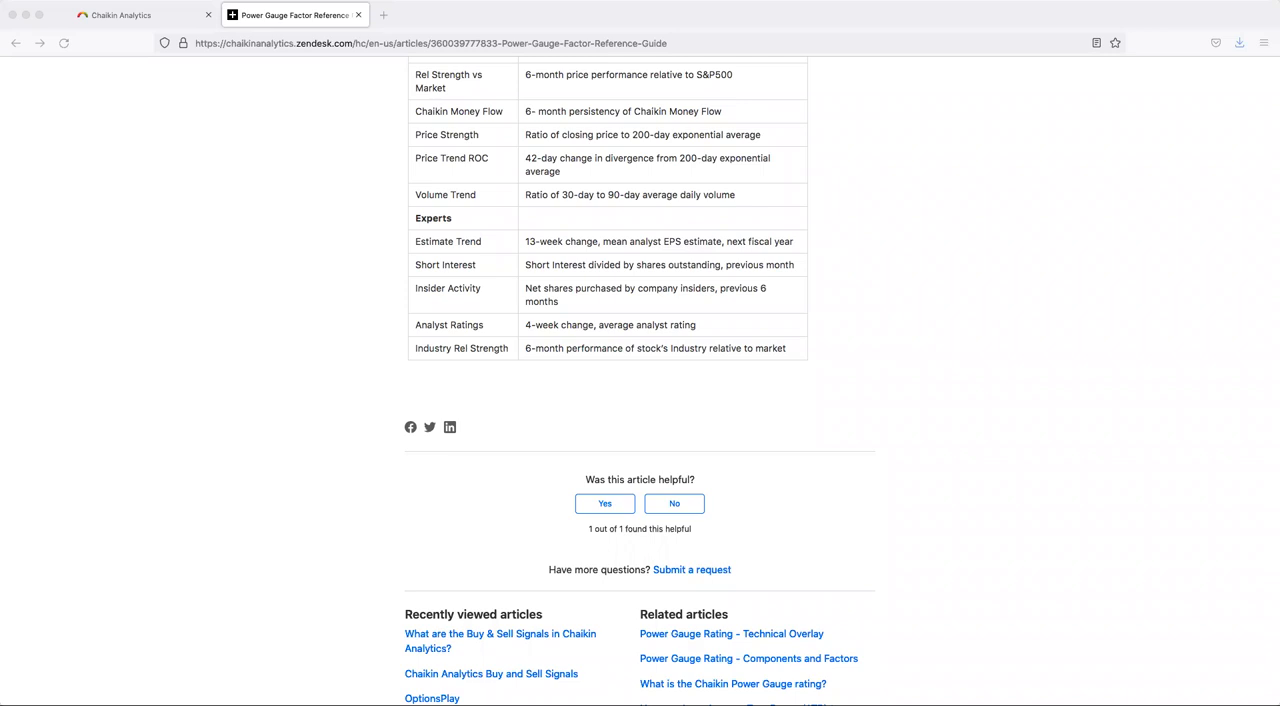
mouse_move(408, 254)
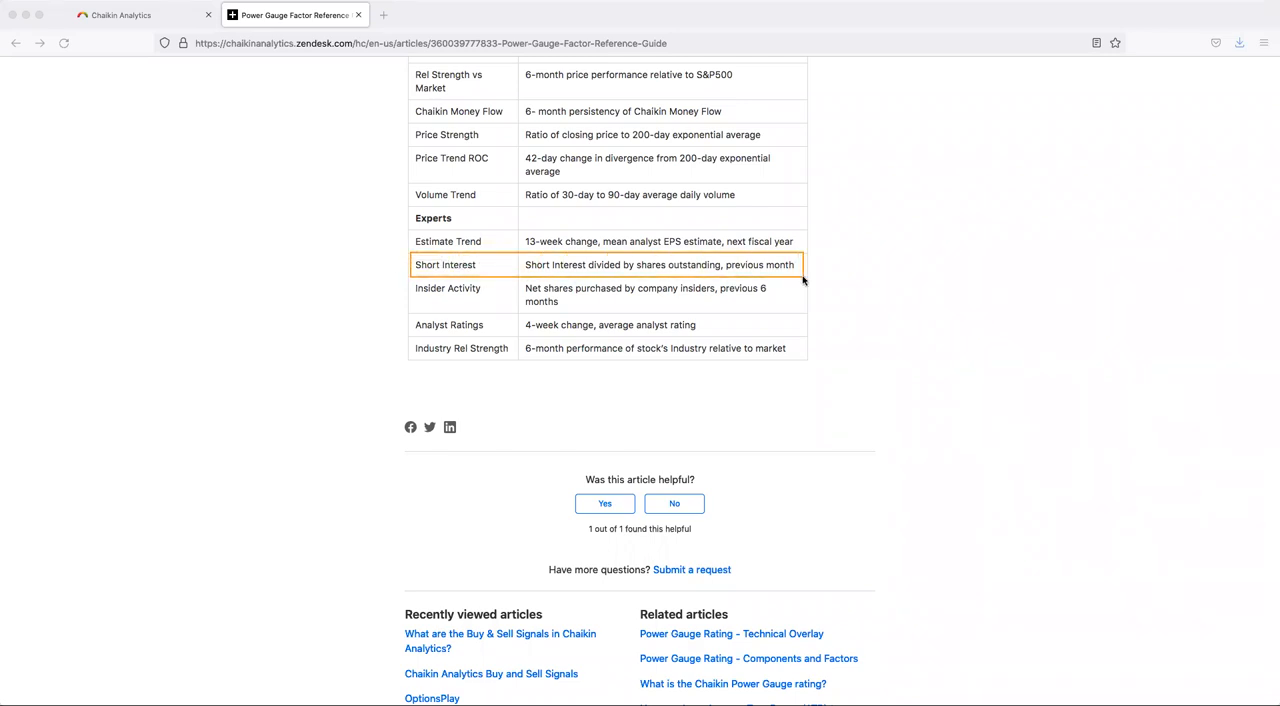
mouse_move(208, 162)
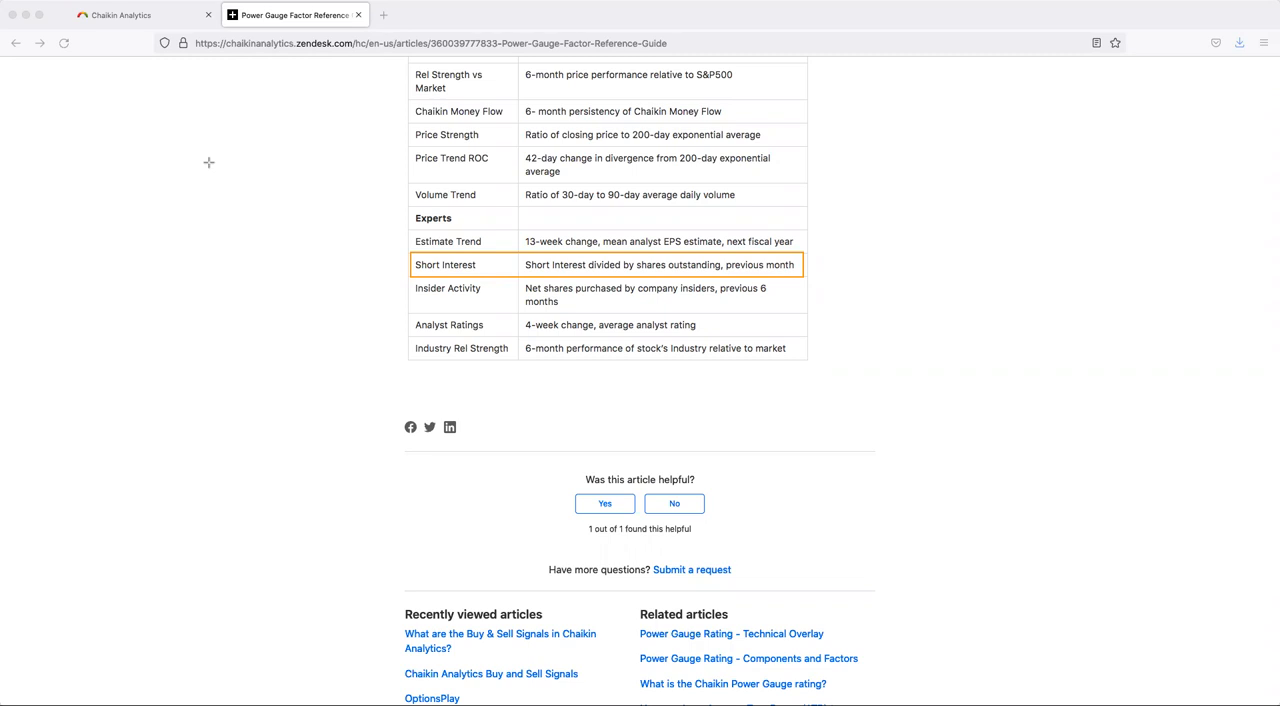
mouse_move(200, 60)
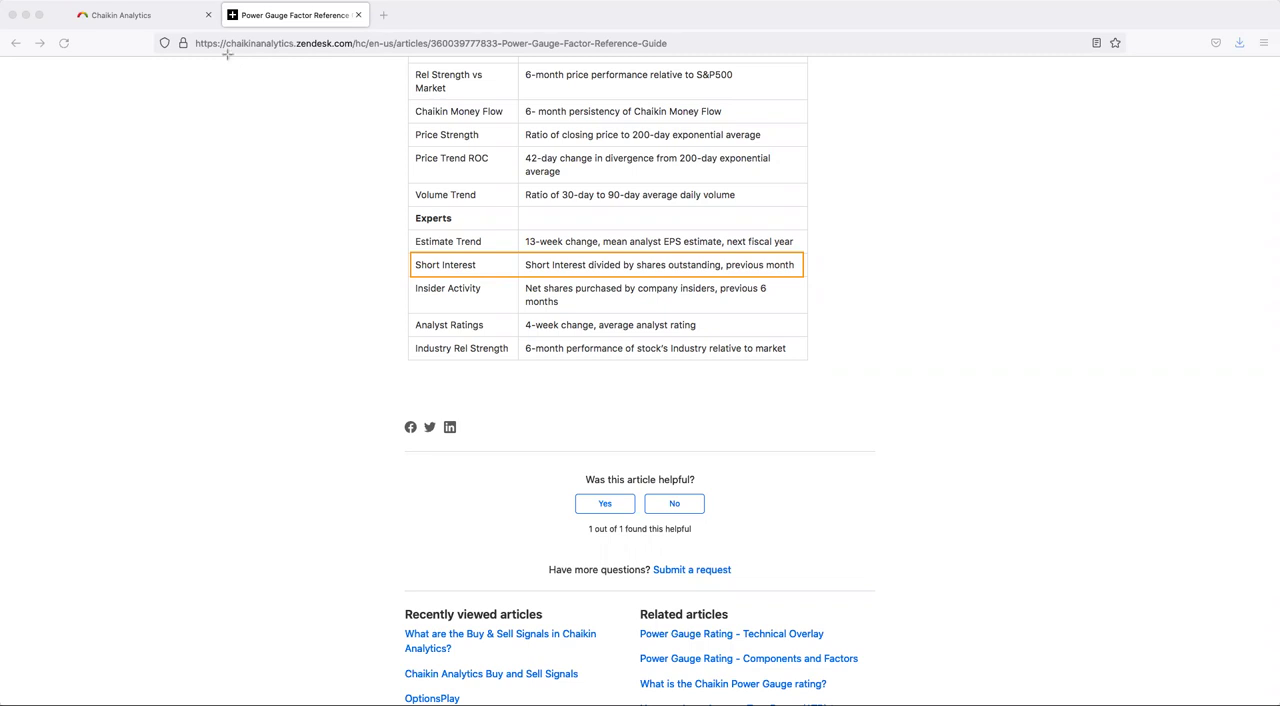
- Switch back to the Chaikin Analytics tab showing Goldman Sachs' Experts breakdown
left_click(120, 16)
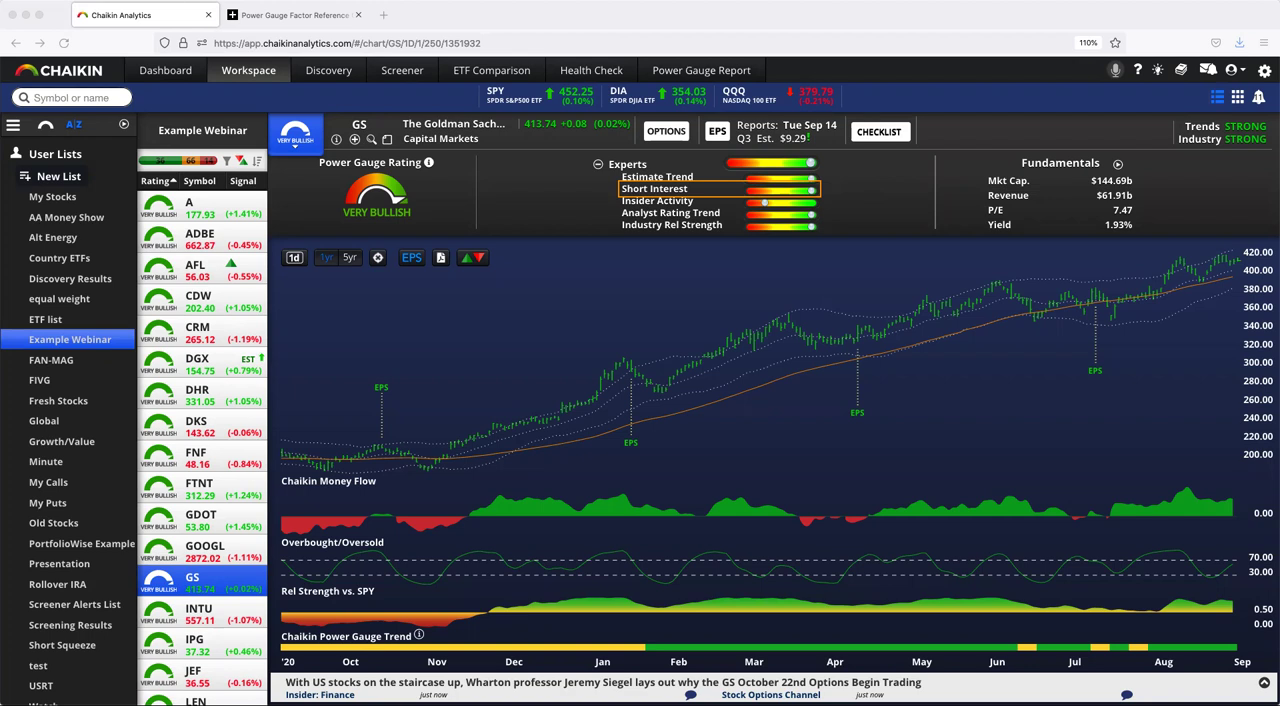
left_click(300, 16)
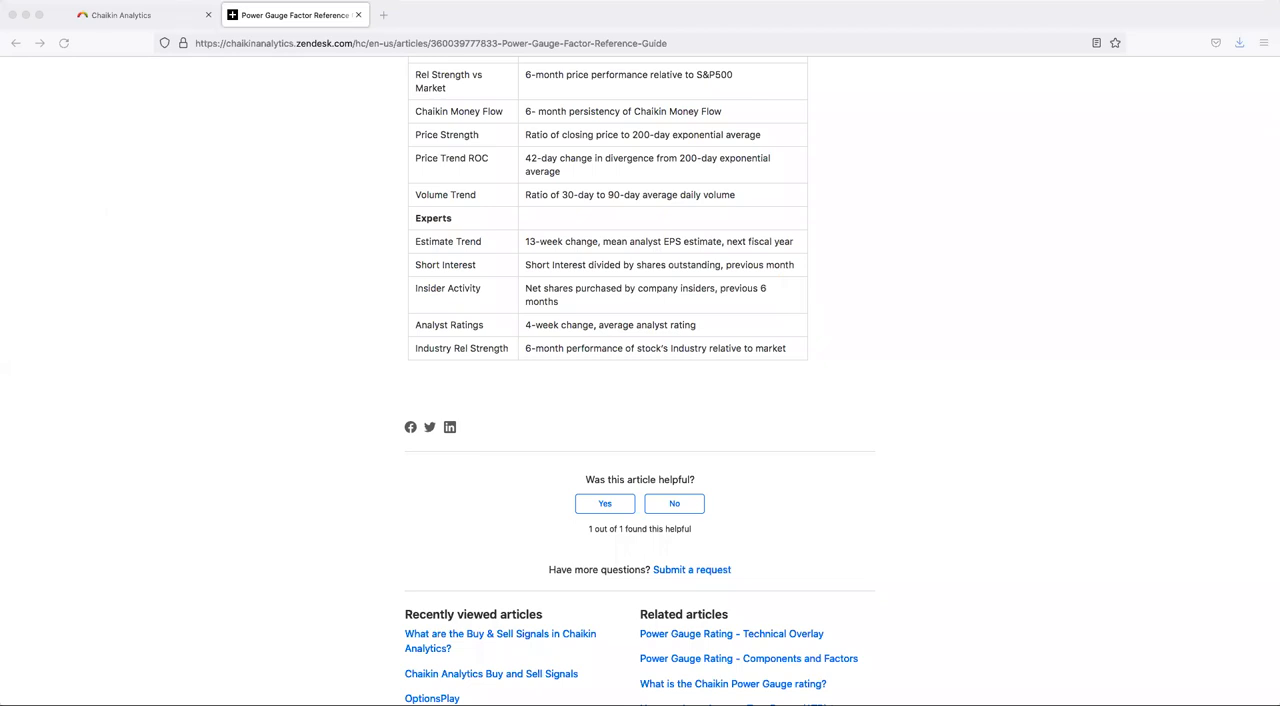
mouse_move(412, 314)
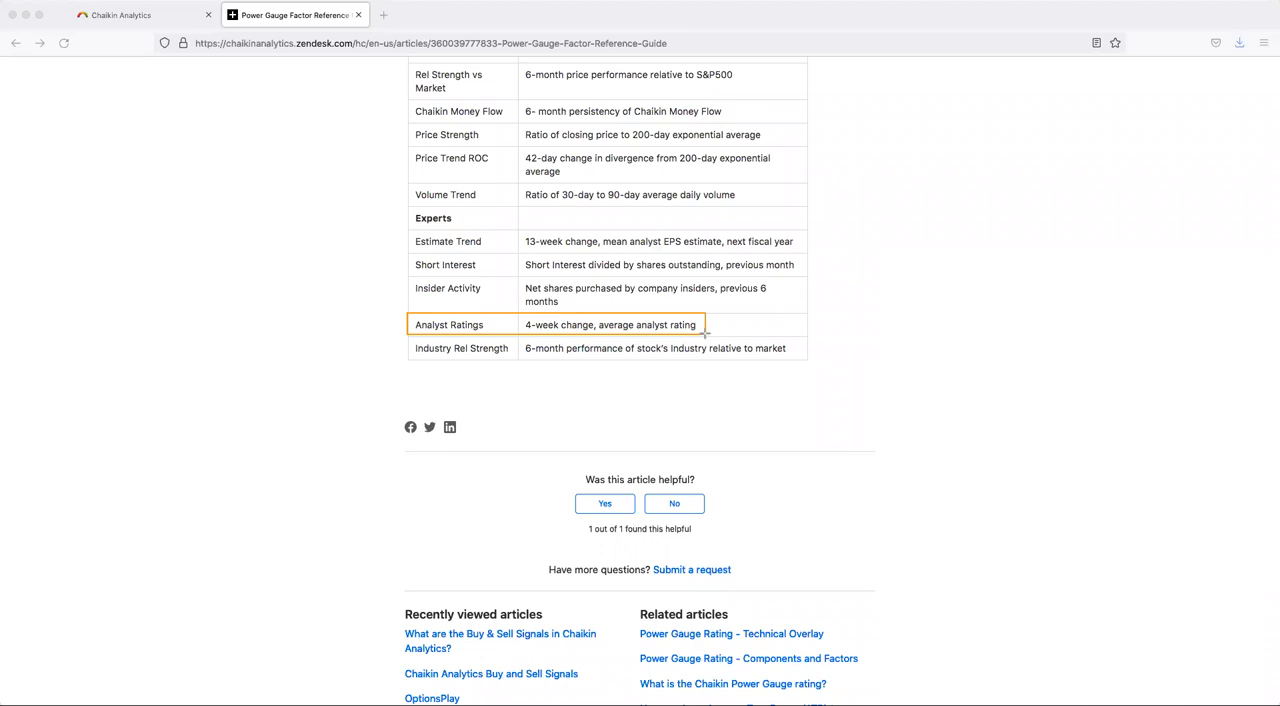
mouse_move(128, 208)
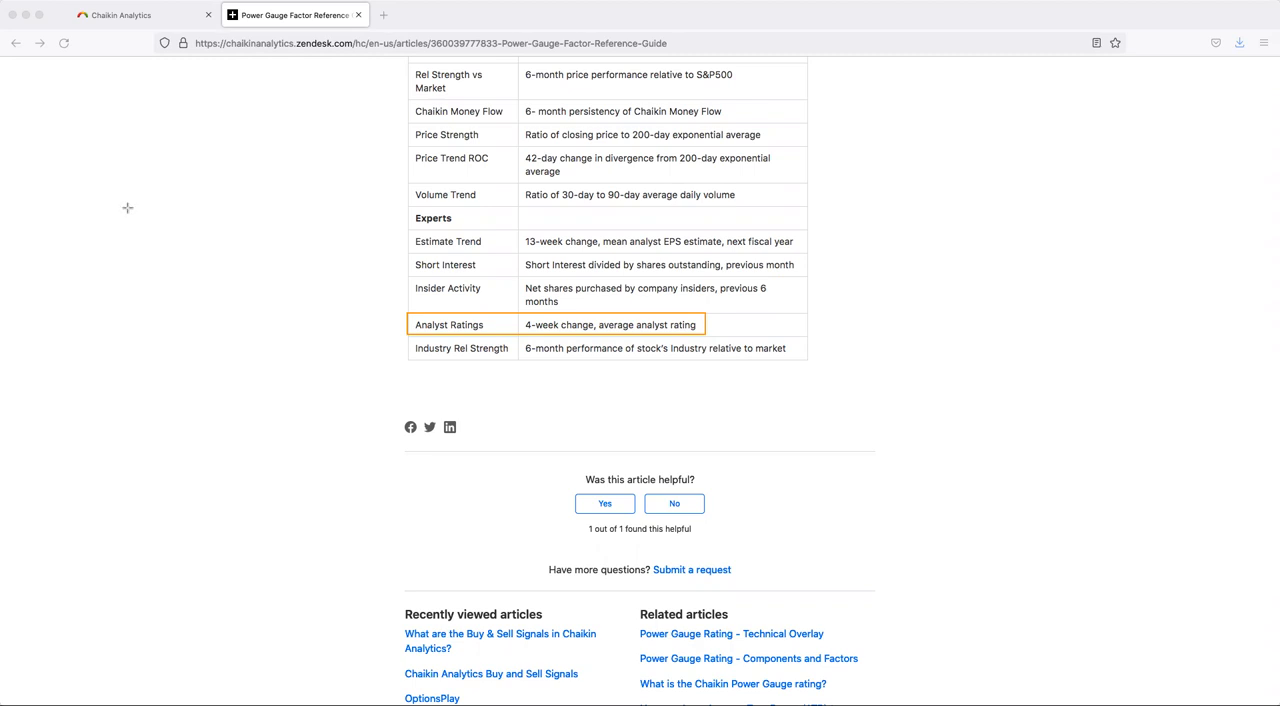
mouse_move(16, 242)
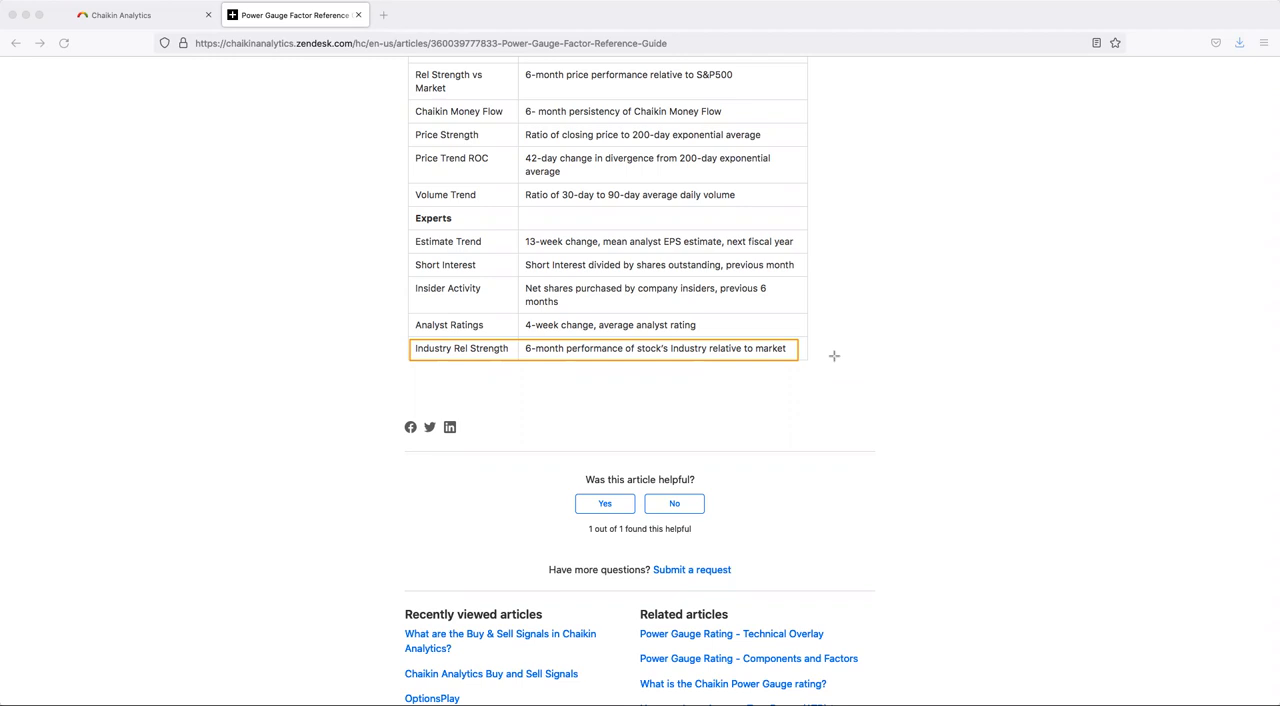
mouse_move(22, 260)
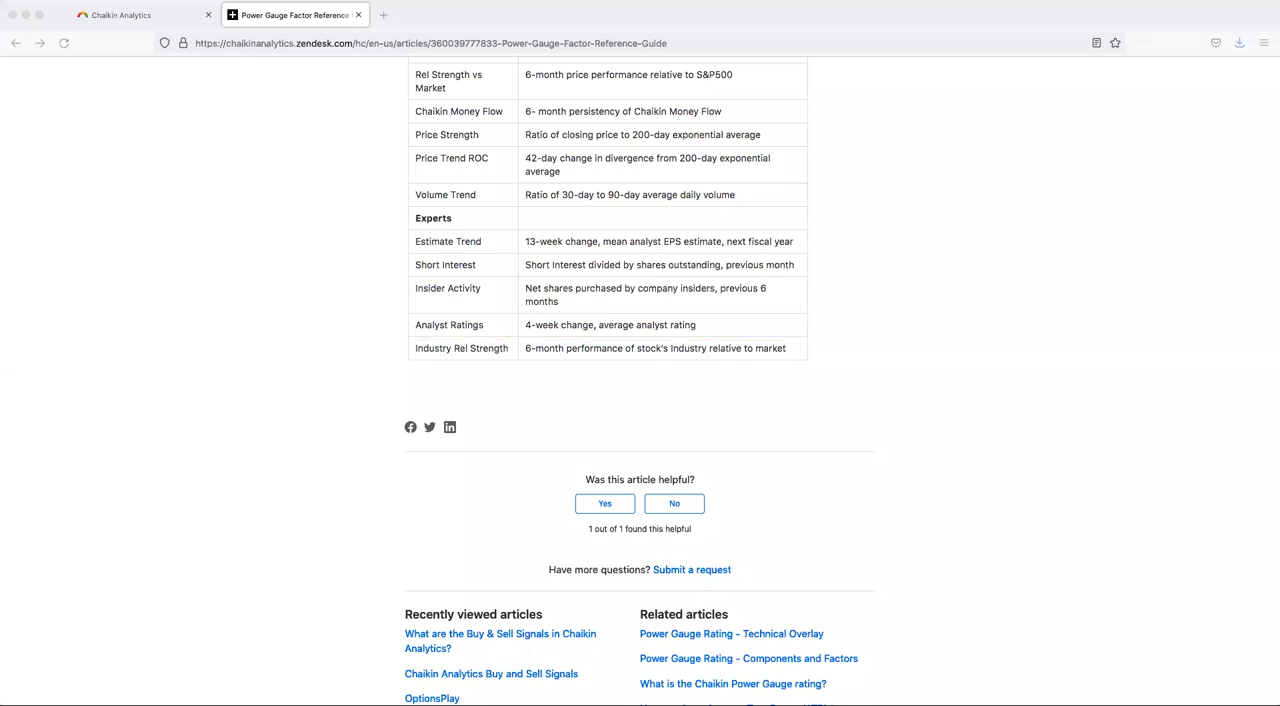
- Return to the Chaikin Analytics tab with Goldman Sachs' Experts factors listed
left_click(130, 16)
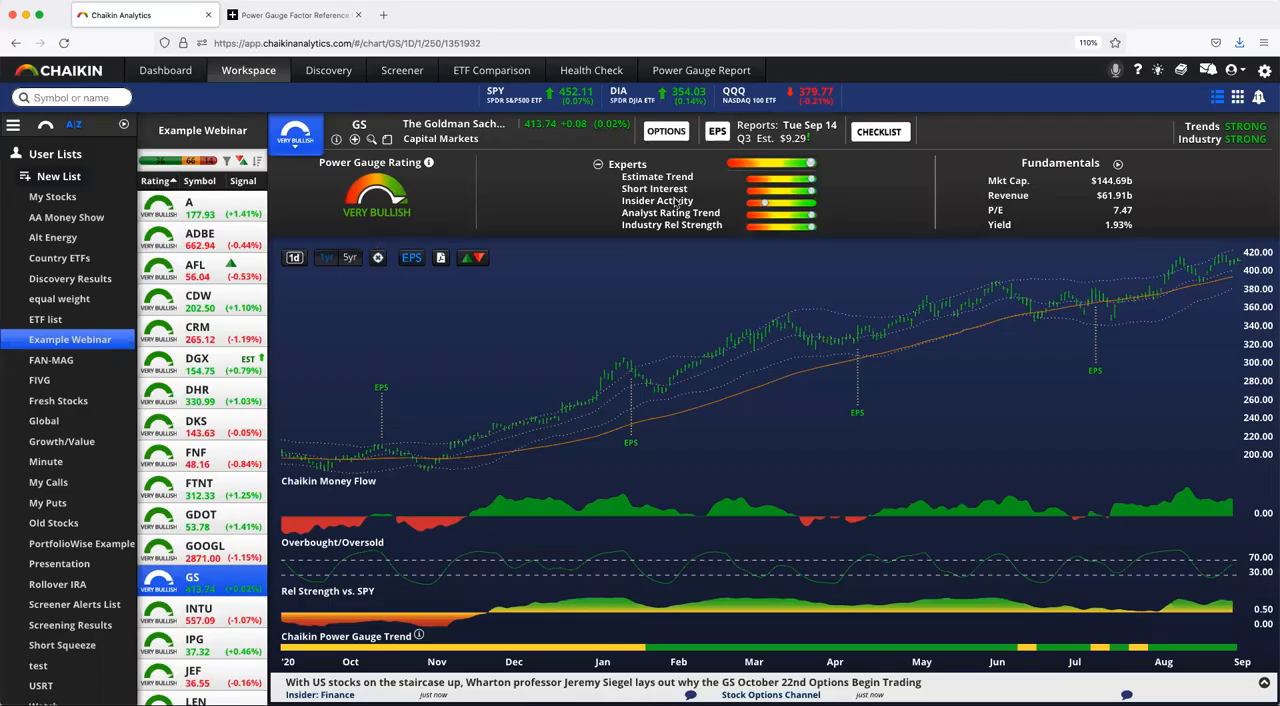